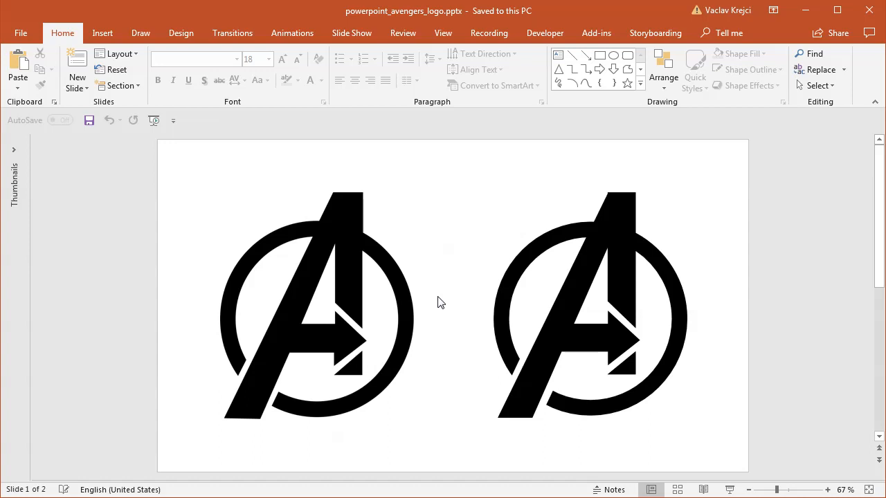
{"action": "mouse_move", "coordinate": [330, 261]}
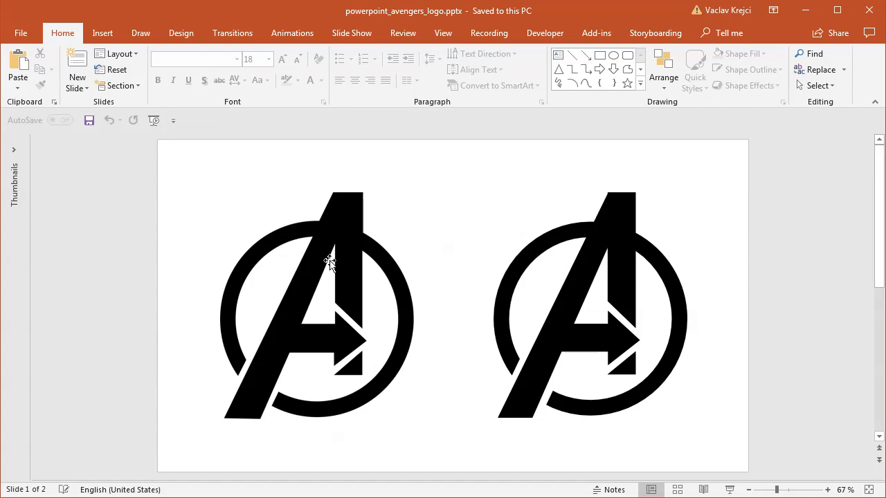
Step: Copy the right-hand reference logo image and paste it into a new blank presentation
{"action": "left_click", "coordinate": [588, 305]}
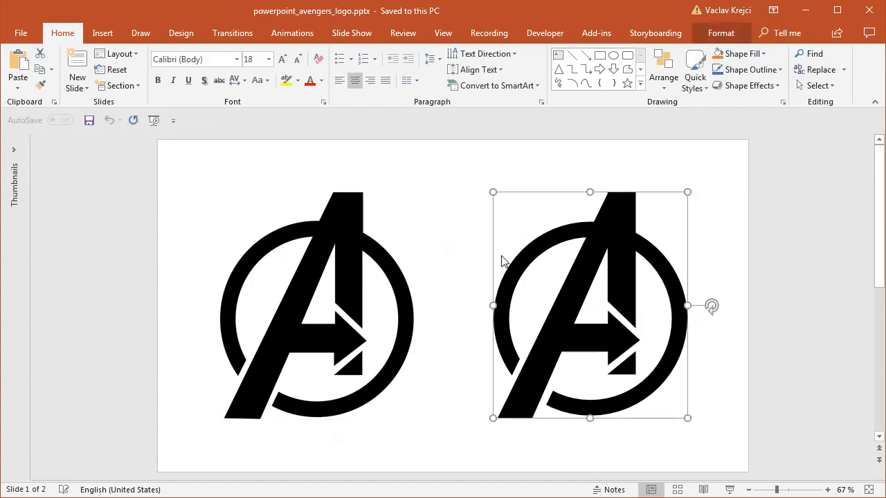
{"action": "left_click", "coordinate": [476, 277]}
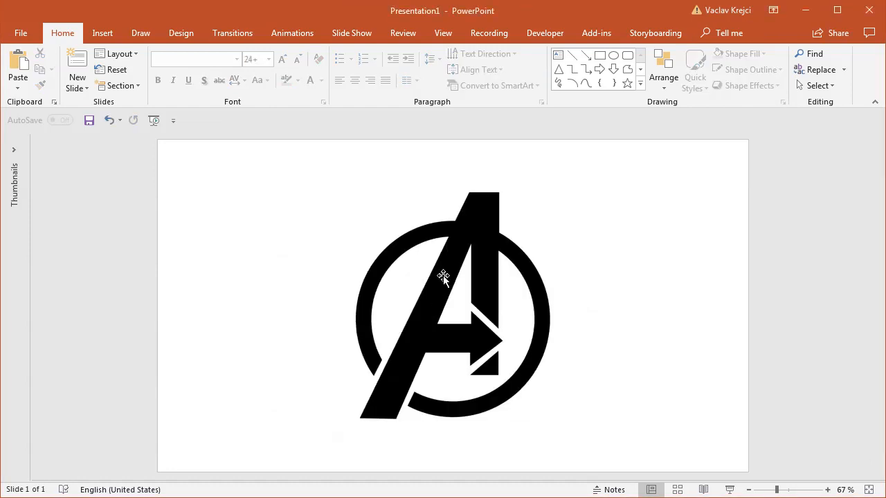
Step: Recolour the pasted logo picture to Light Gray, Background color 2 Light as a tracing guide
{"action": "left_click", "coordinate": [443, 280]}
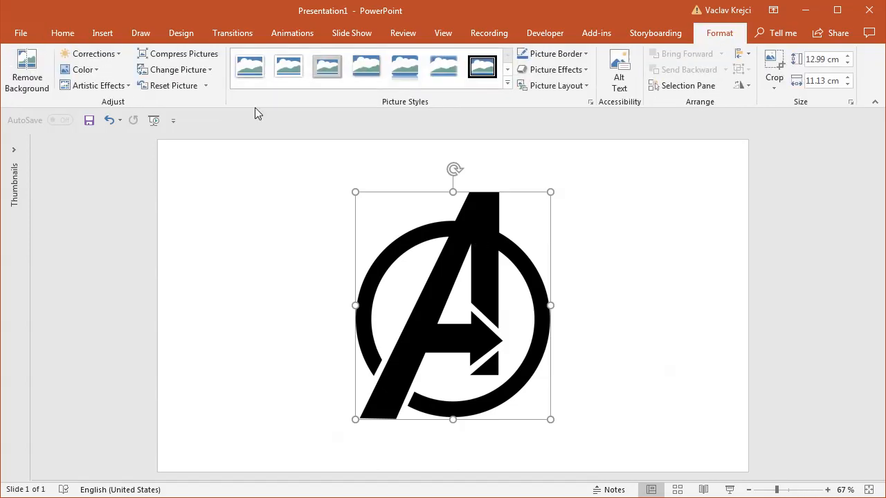
{"action": "left_click", "coordinate": [83, 69]}
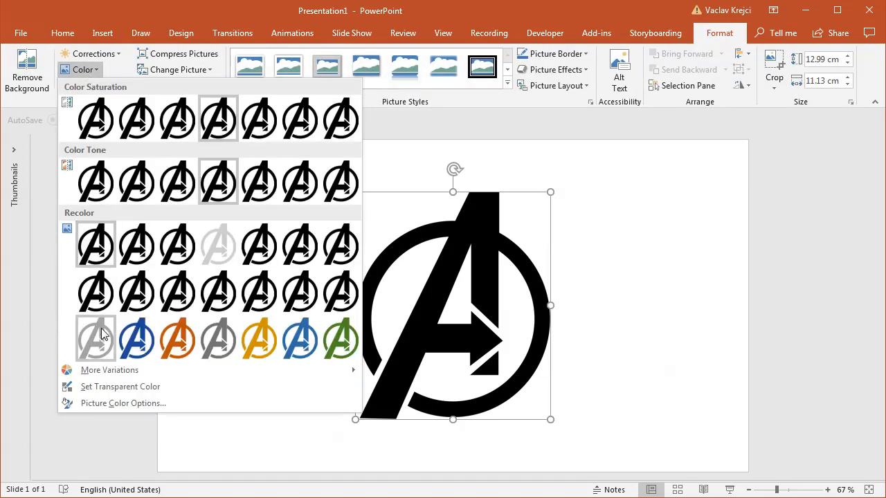
{"action": "mouse_move", "coordinate": [96, 338]}
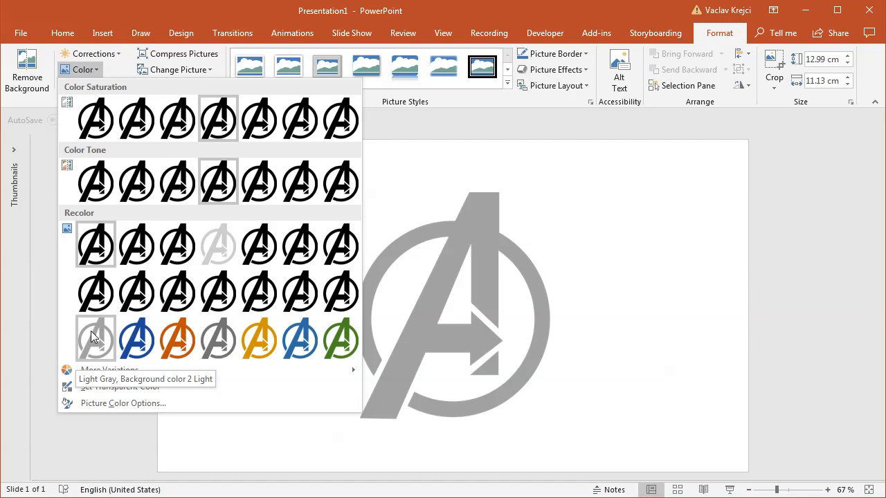
{"action": "mouse_move", "coordinate": [94, 345]}
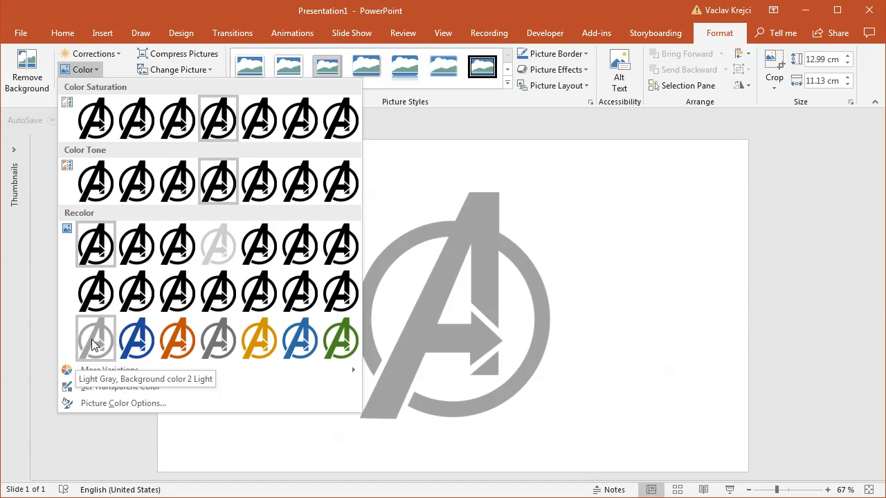
{"action": "left_click", "coordinate": [96, 340]}
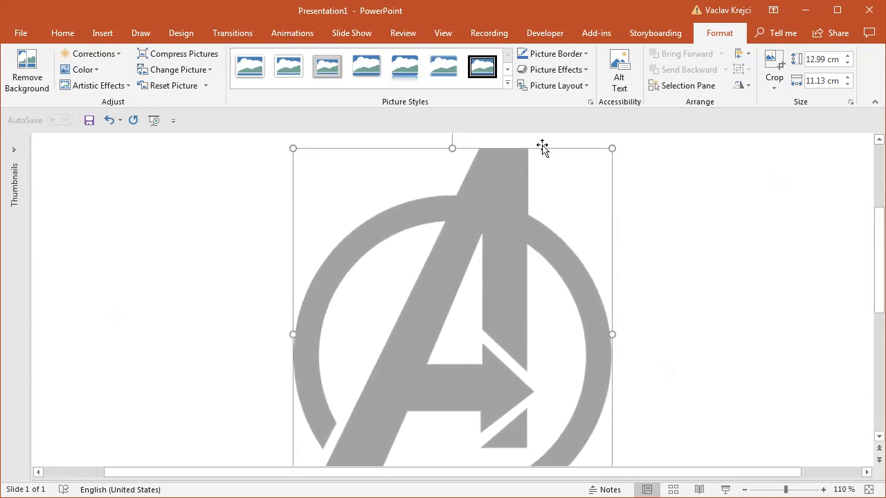
Step: Draw a rectangle over the A's vertical bar with a semi-transparent blue-gray custom fill
{"action": "left_click", "coordinate": [63, 34]}
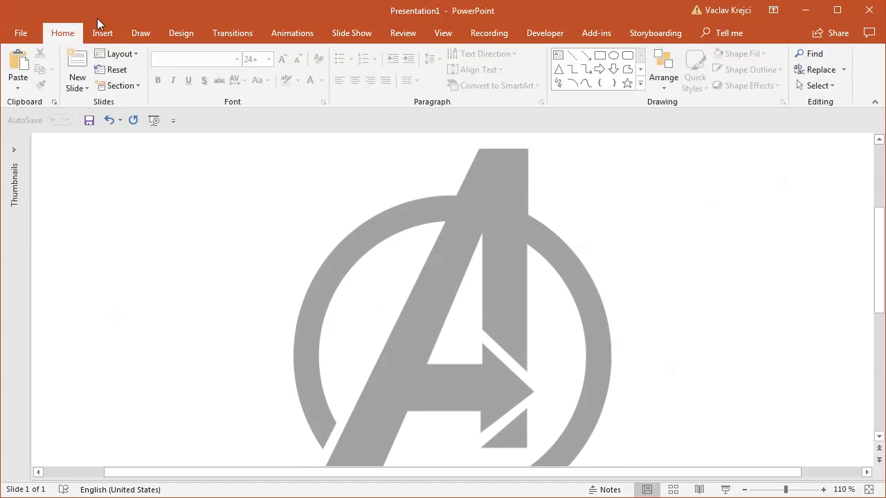
{"action": "left_click", "coordinate": [205, 69]}
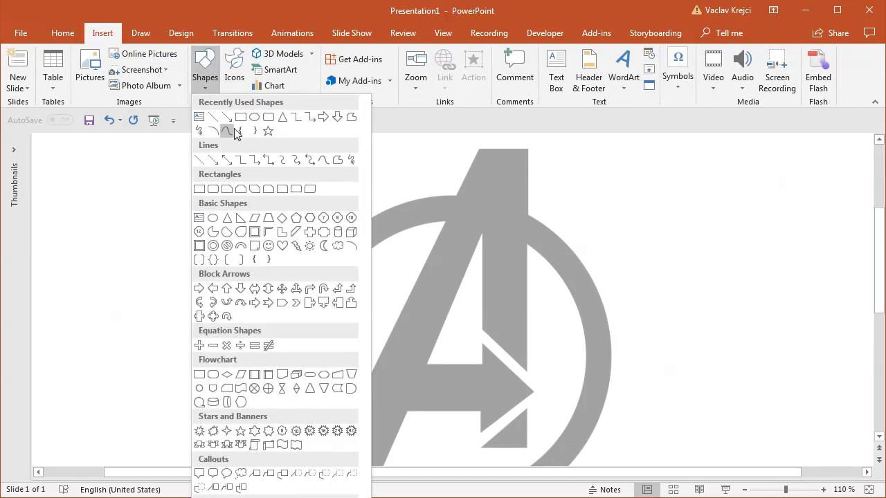
{"action": "left_click", "coordinate": [227, 130]}
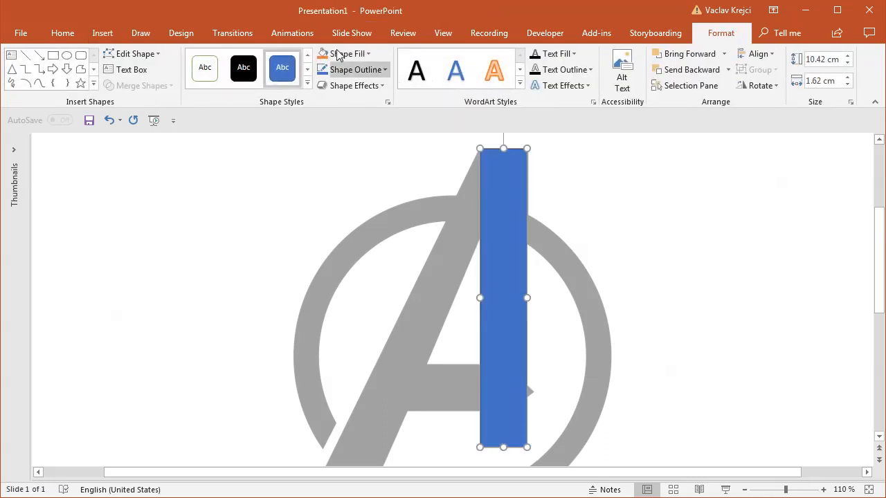
{"action": "left_click", "coordinate": [346, 53]}
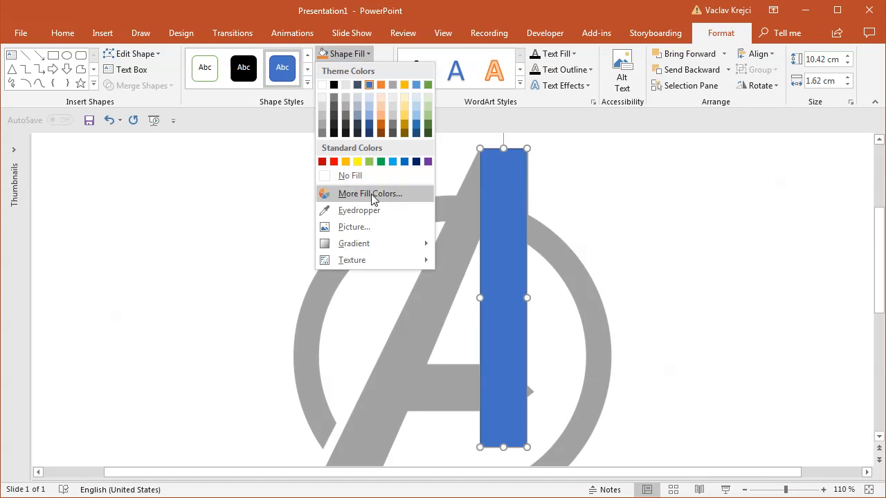
{"action": "left_click", "coordinate": [370, 193]}
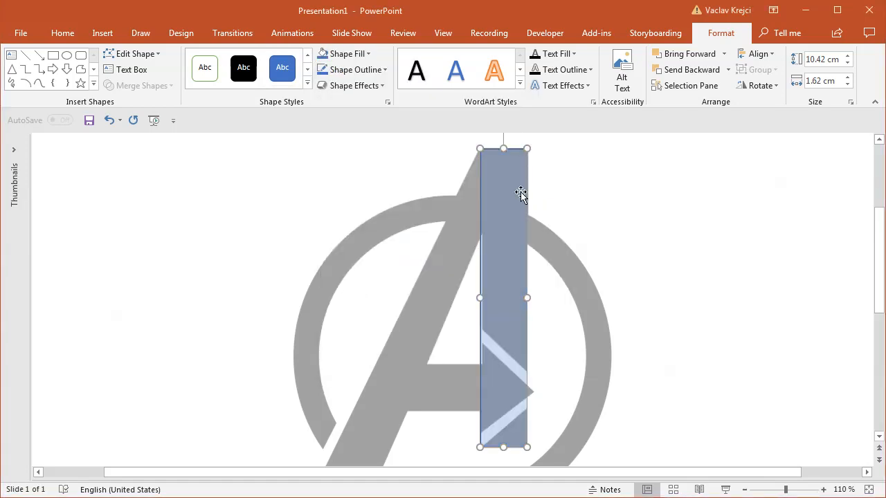
Step: Make the semi-transparent rectangle's style the default for new shapes
{"action": "right_click", "coordinate": [521, 194]}
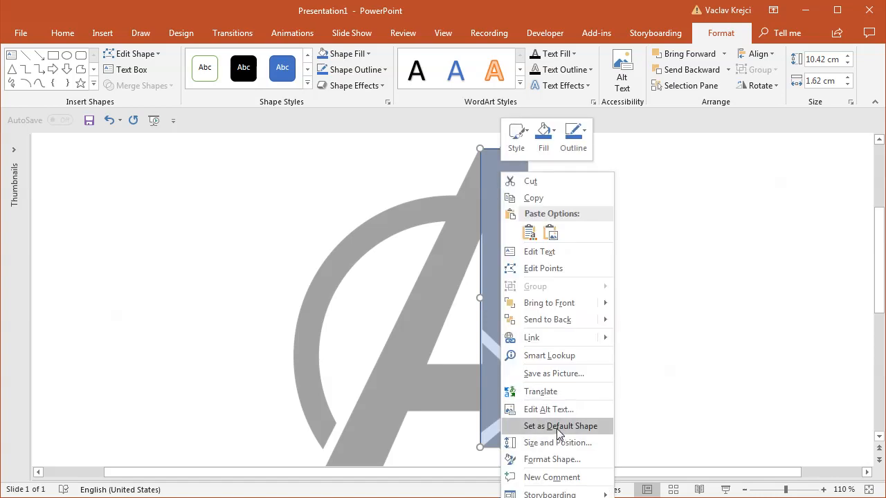
{"action": "left_click", "coordinate": [559, 426]}
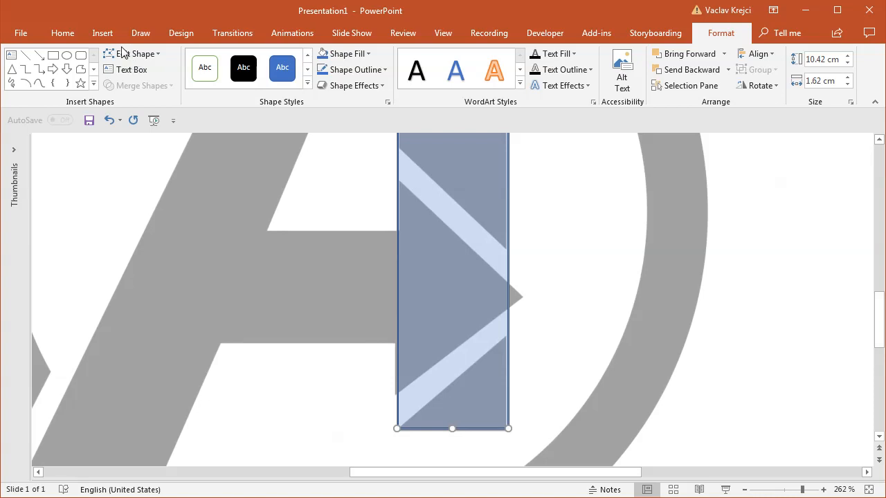
Step: Draw an isosceles triangle, rotated and sized to cover the arrowhead notch on the vertical bar
{"action": "left_click", "coordinate": [102, 33]}
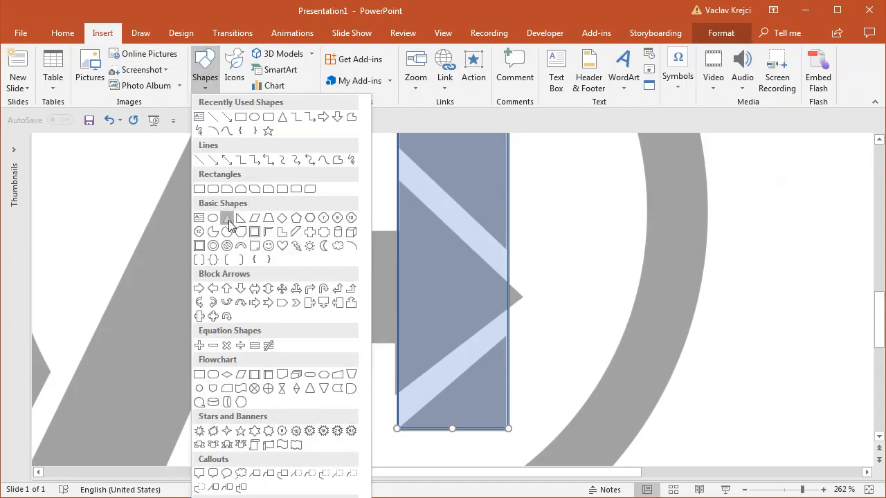
{"action": "left_click", "coordinate": [228, 218]}
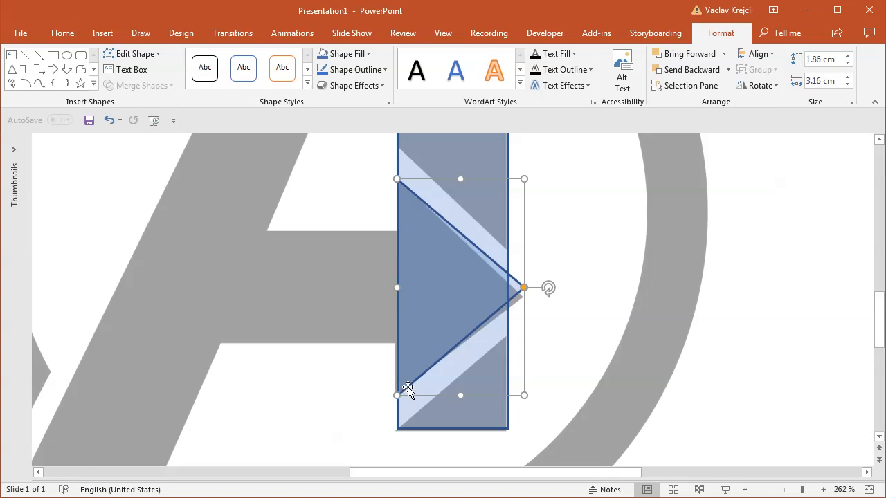
{"action": "mouse_move", "coordinate": [479, 283]}
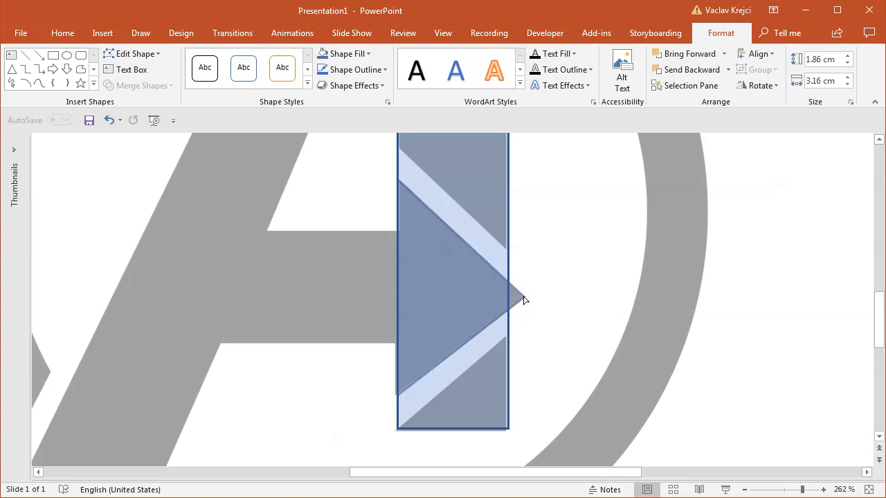
{"action": "left_click", "coordinate": [473, 250]}
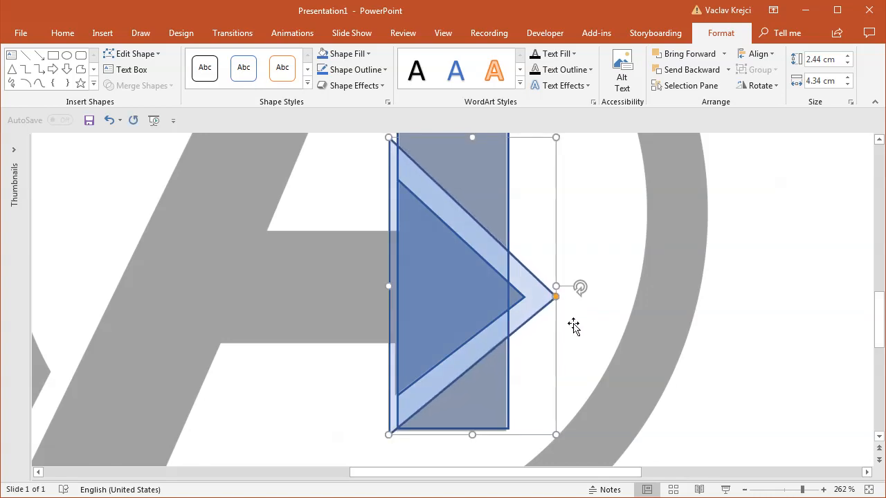
{"action": "mouse_move", "coordinate": [243, 261]}
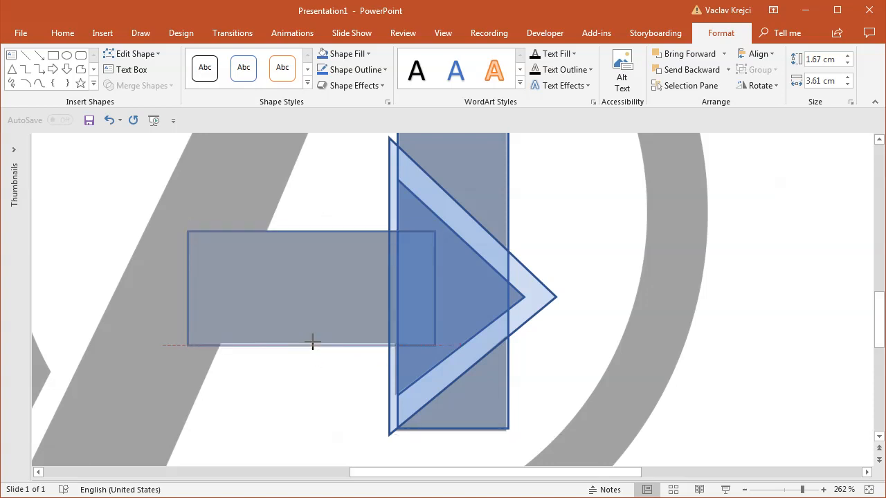
Step: Place a rectangle over the arrow's horizontal shaft extending left from the triangle
{"action": "left_click", "coordinate": [312, 286]}
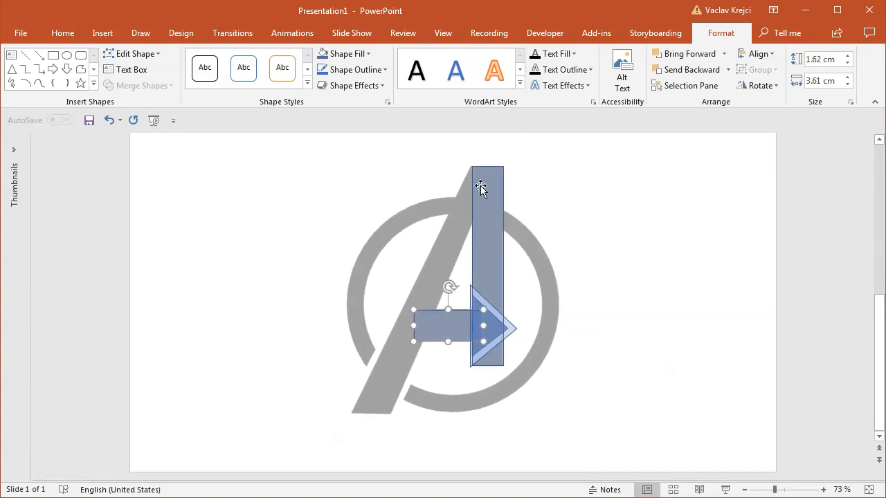
Step: Draw a tall bar, rotate it along the A's diagonal leg and edit its top corner points
{"action": "left_click", "coordinate": [102, 33]}
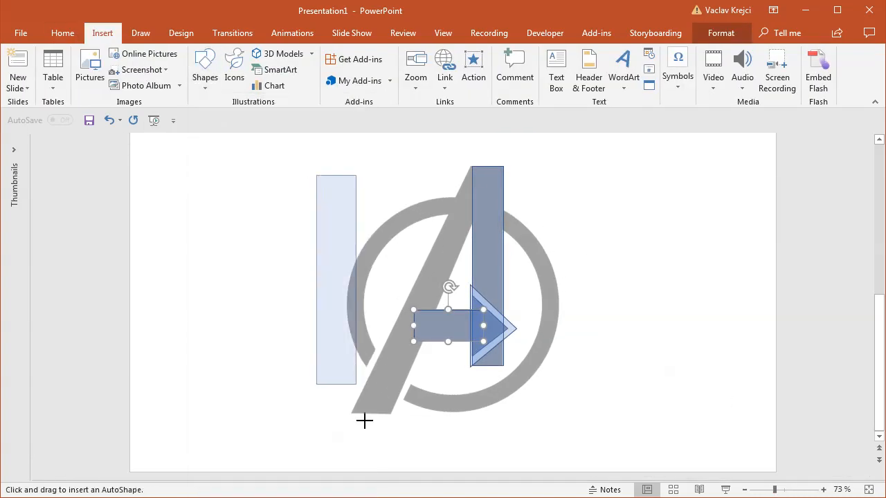
{"action": "left_click_drag", "start_coordinate": [335, 167], "coordinate": [396, 183]}
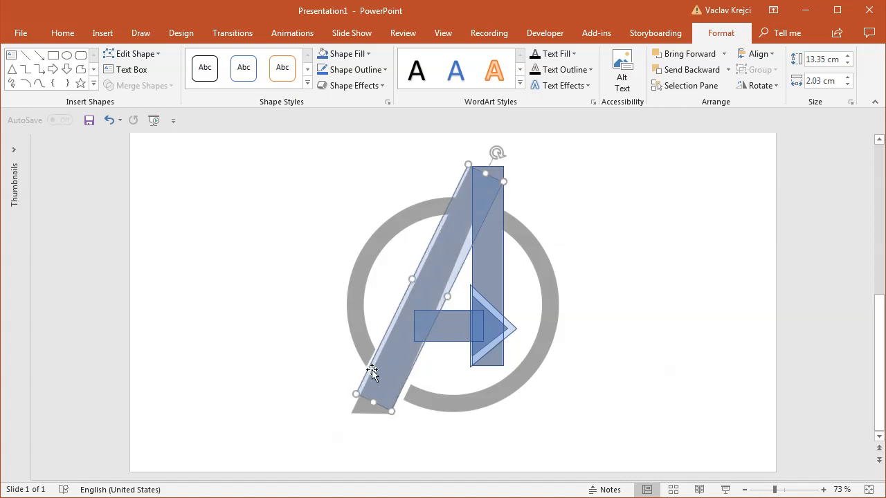
{"action": "left_click_drag", "start_coordinate": [372, 403], "coordinate": [366, 462]}
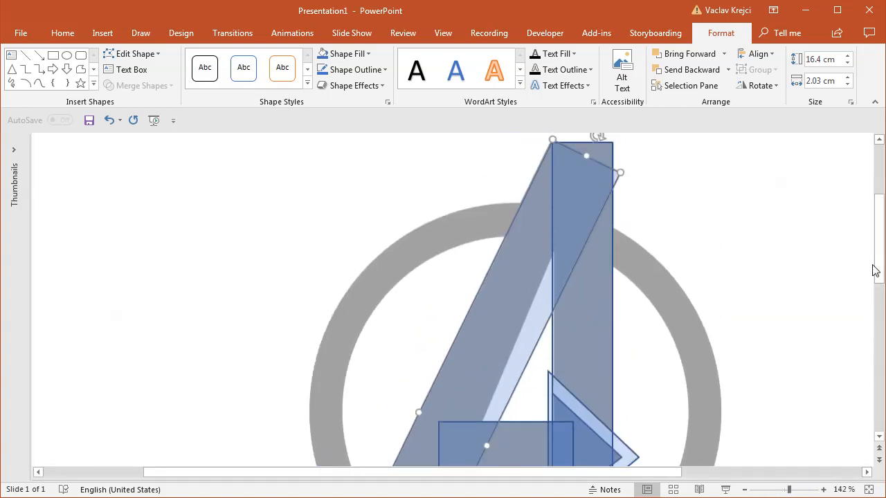
{"action": "left_click", "coordinate": [63, 33]}
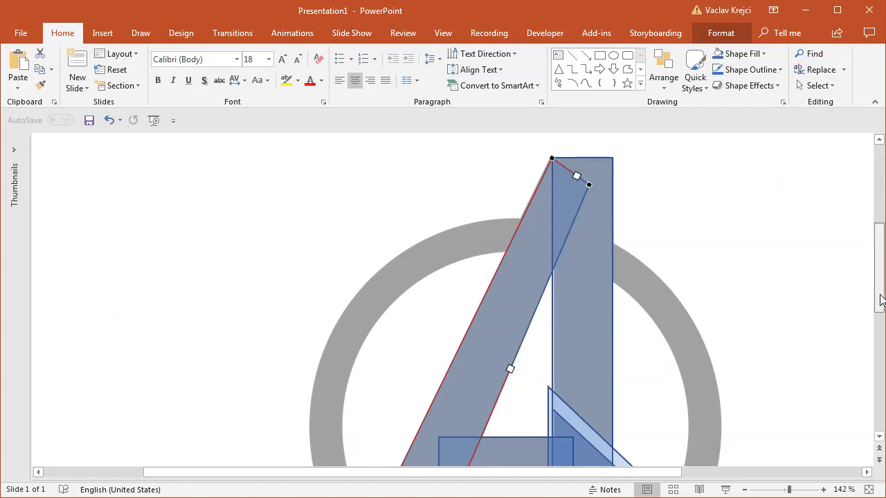
{"action": "scroll", "scroll_direction": "down", "scroll_amount": 3}
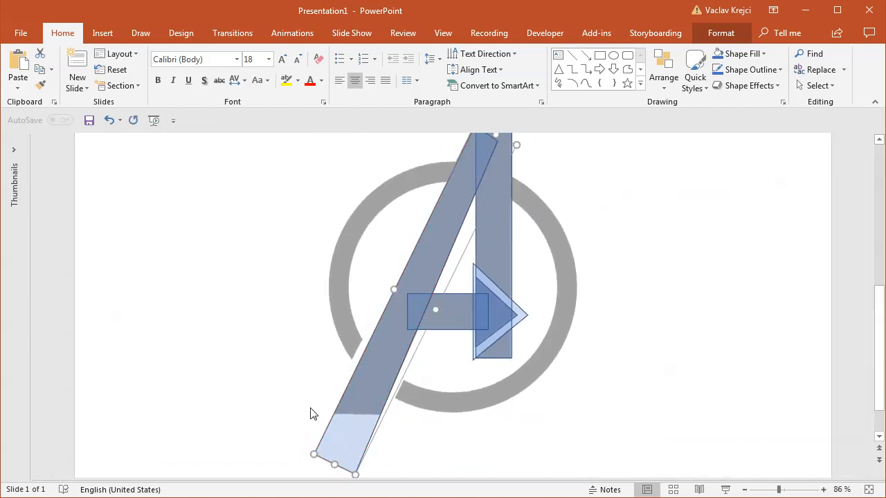
Step: Add a rectangle across the diagonal bar's lower end below the logo's base
{"action": "left_click", "coordinate": [102, 33]}
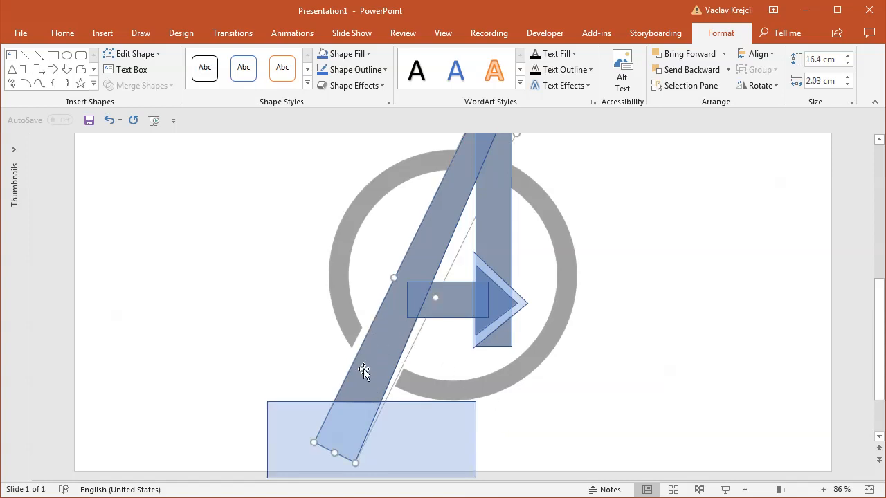
{"action": "mouse_move", "coordinate": [412, 362]}
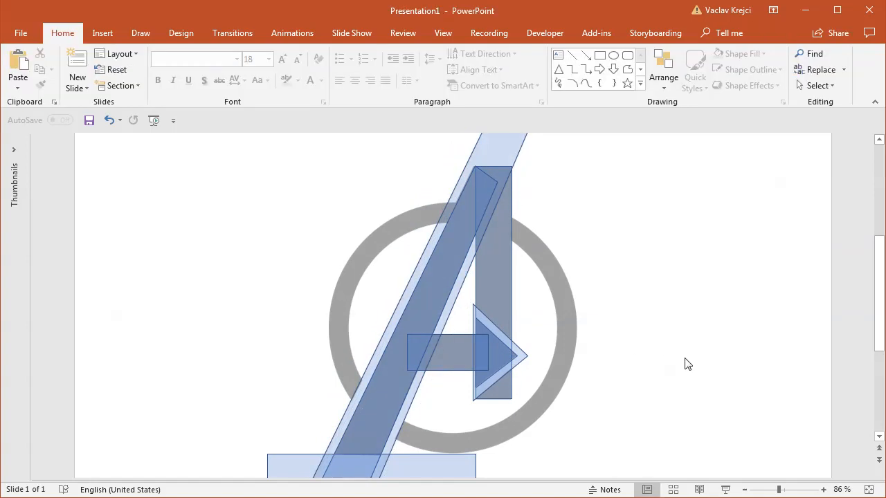
{"action": "mouse_move", "coordinate": [523, 332]}
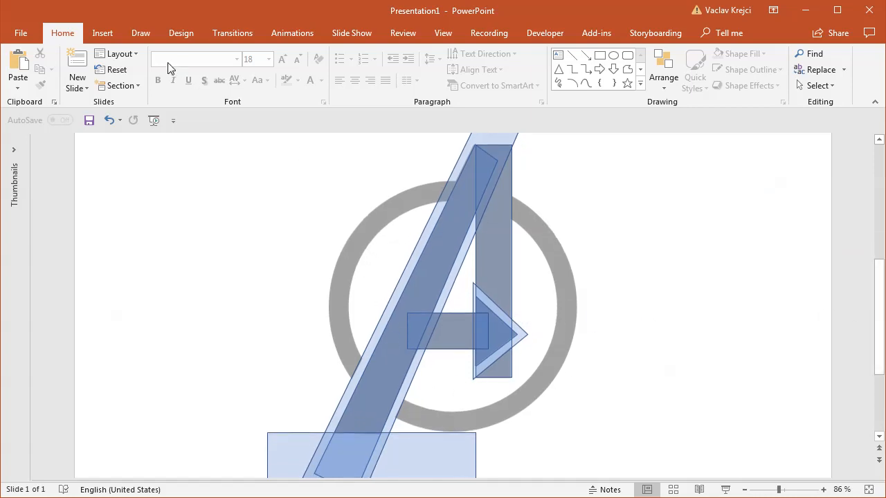
Step: Resize the hollow circle to about 11.13 cm so it matches the logo's outer ring
{"action": "left_click", "coordinate": [103, 33]}
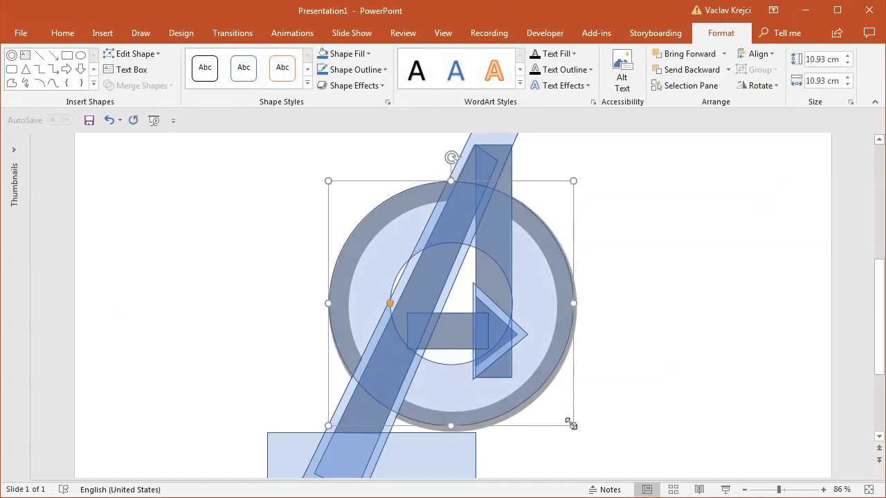
{"action": "left_click_drag", "start_coordinate": [573, 425], "coordinate": [579, 429]}
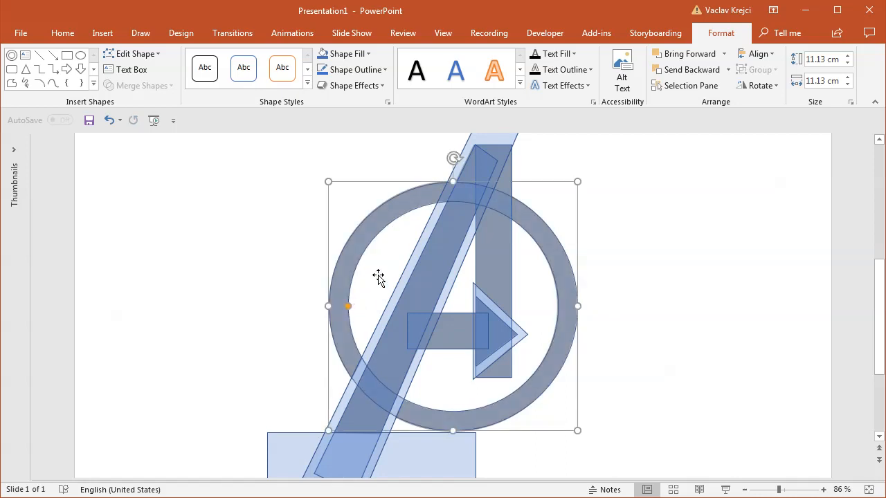
{"action": "mouse_move", "coordinate": [654, 126]}
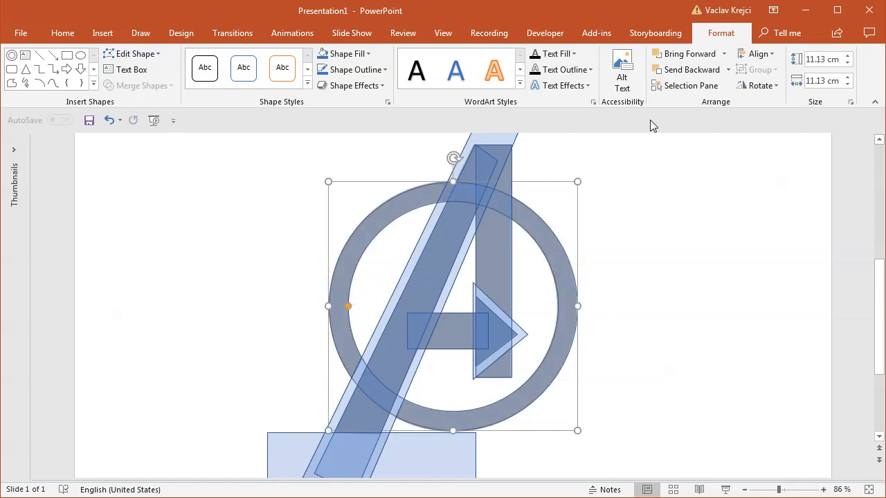
Step: Select Rectangle 4 and the triangle in the Selection Pane and subtract the arrow notch
{"action": "left_click", "coordinate": [690, 85]}
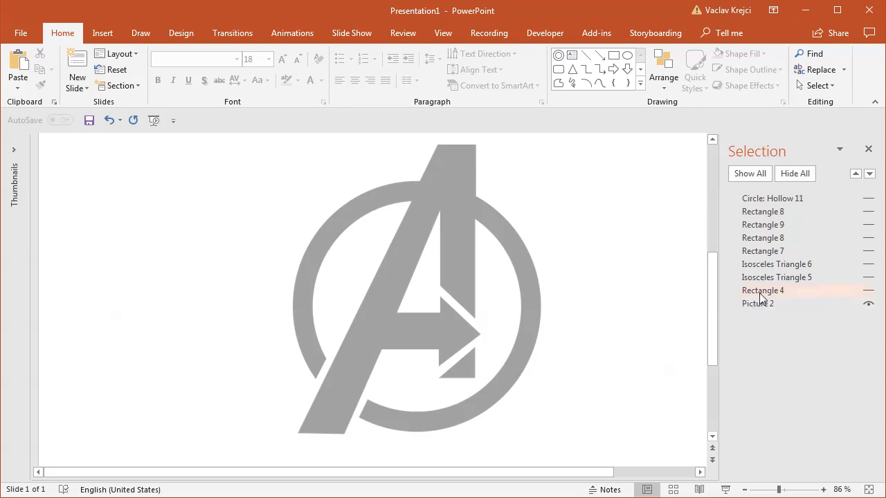
{"action": "left_click", "coordinate": [763, 291]}
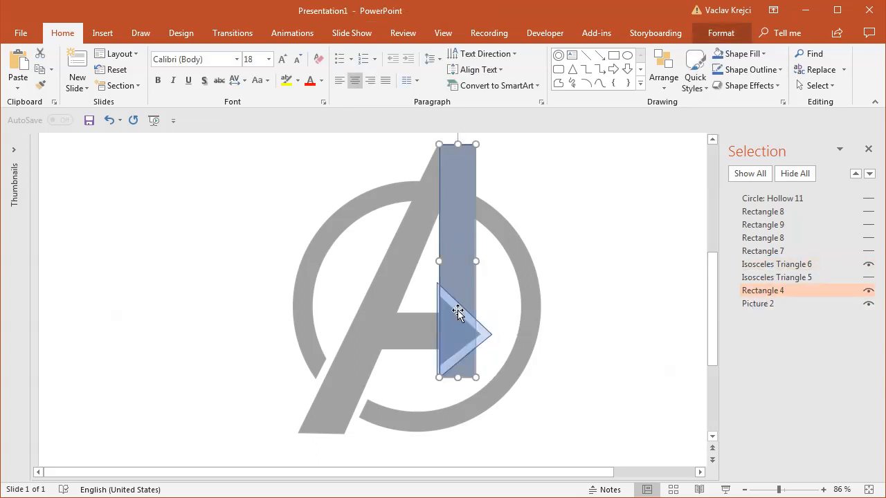
{"action": "left_click", "coordinate": [456, 312]}
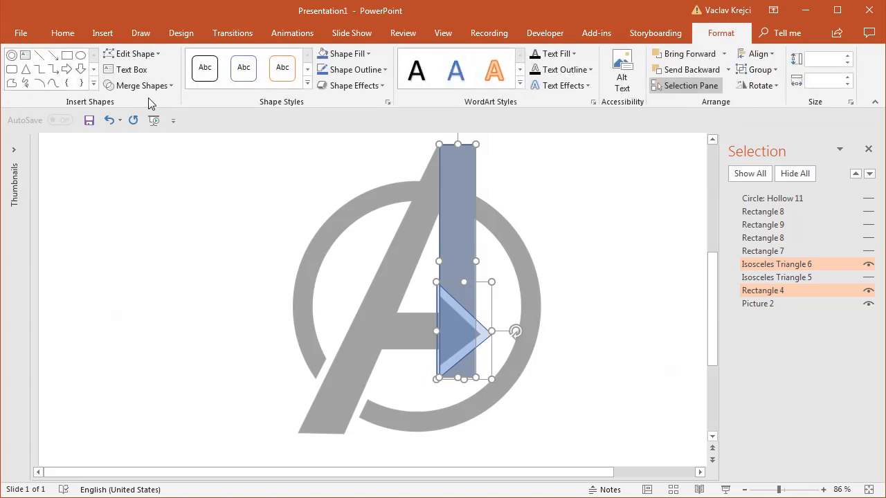
{"action": "left_click", "coordinate": [141, 86]}
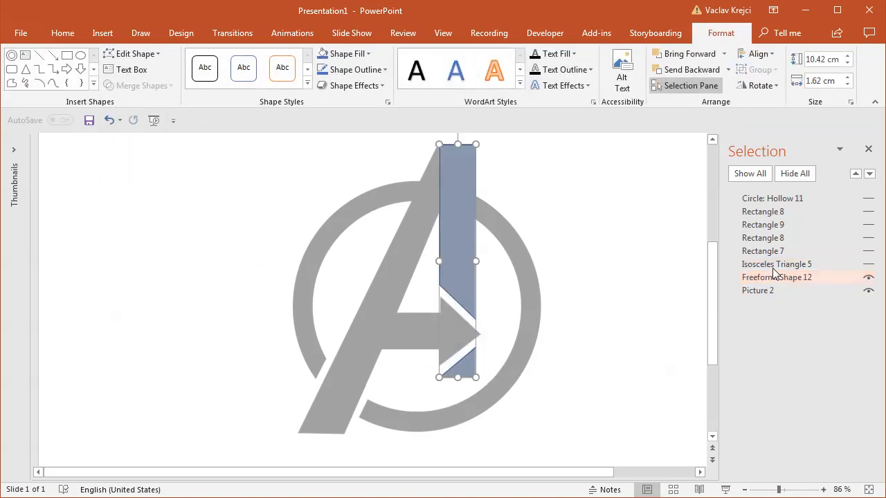
Step: Show Rectangles 7 and 8 and combine them with the notched bar into one A shape
{"action": "left_click", "coordinate": [777, 263]}
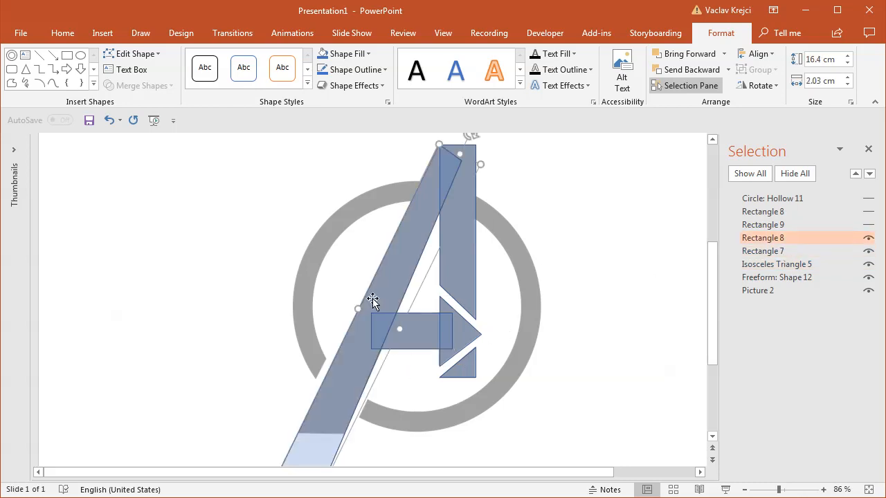
{"action": "left_click", "coordinate": [764, 250]}
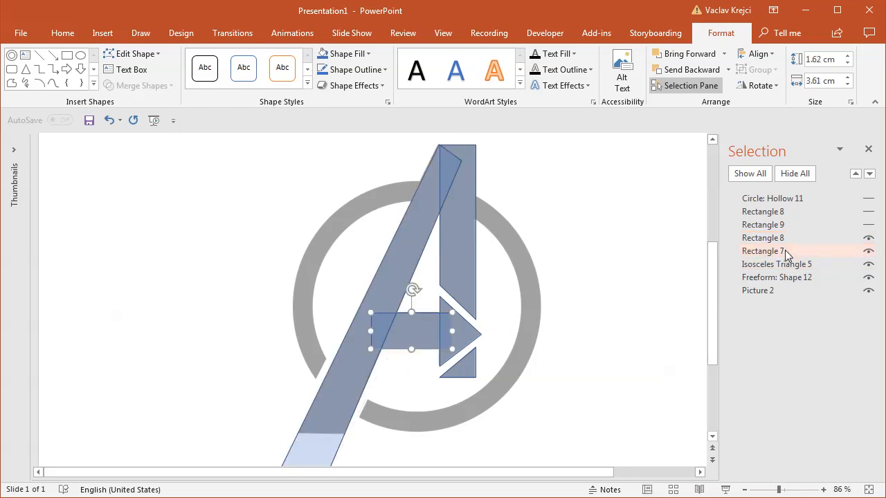
{"action": "left_click", "coordinate": [763, 238]}
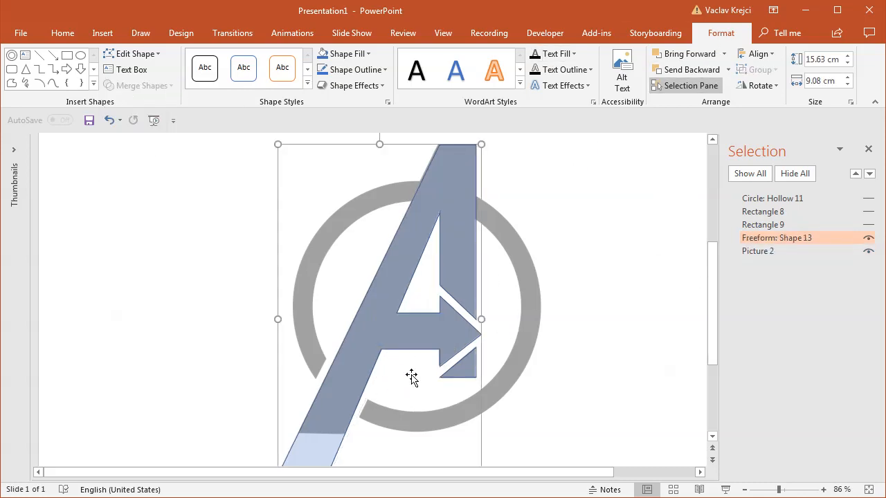
Step: Subtract Rectangle 9 to trim the A's leg flat at the base, then unhide the circle and Rectangle 8
{"action": "left_click", "coordinate": [763, 225]}
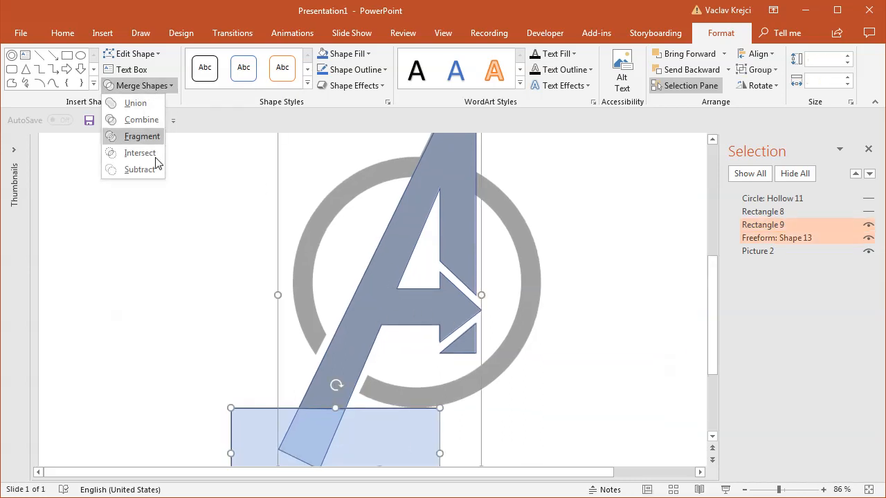
{"action": "left_click", "coordinate": [143, 136]}
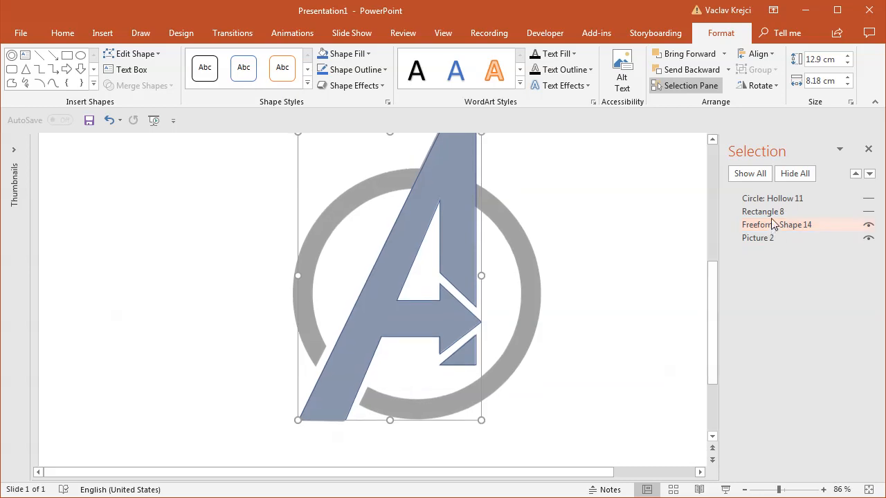
{"action": "left_click", "coordinate": [772, 199]}
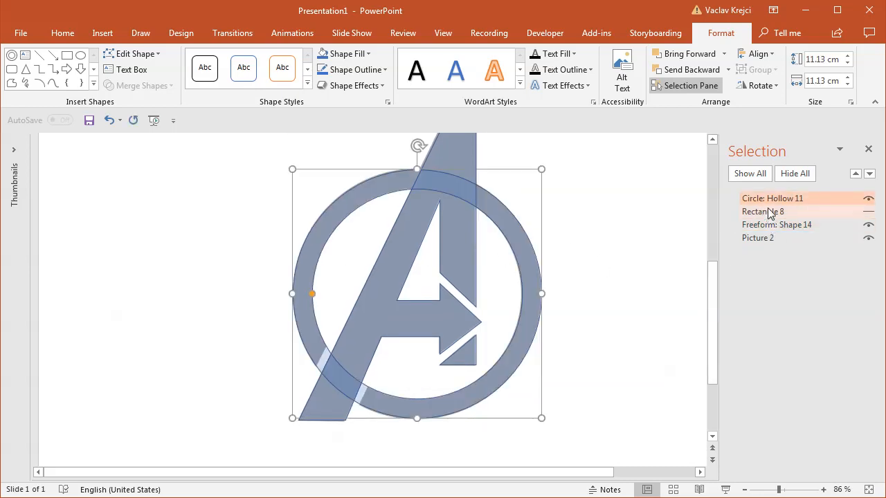
{"action": "left_click", "coordinate": [763, 210]}
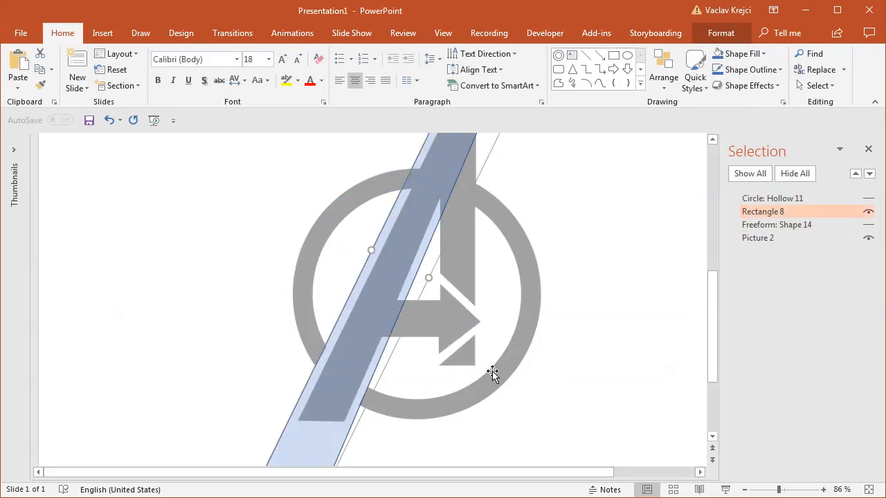
{"action": "left_click", "coordinate": [102, 33]}
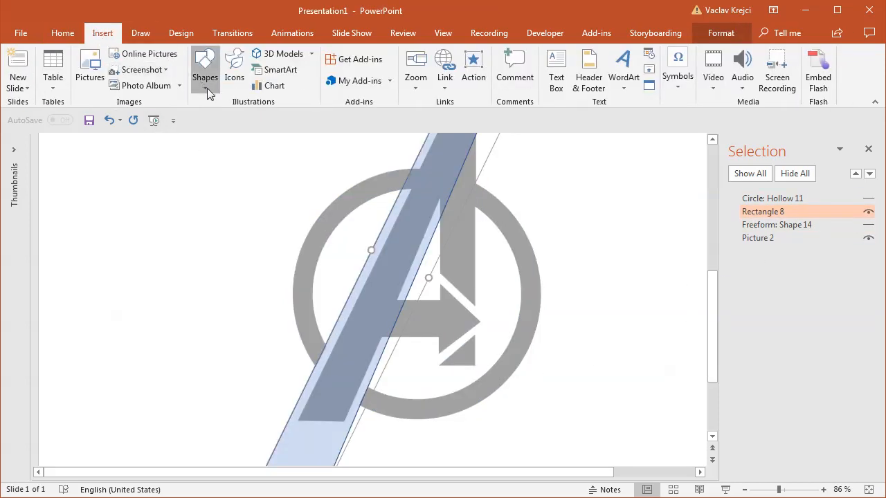
Step: Subtract a parallelogram strip from the ring to cut a gap along the A's leg
{"action": "left_click", "coordinate": [205, 67]}
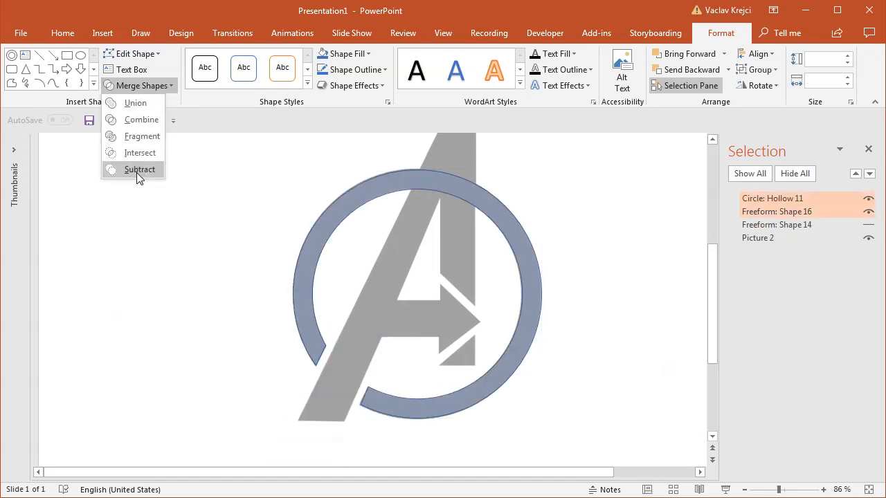
{"action": "left_click", "coordinate": [138, 169]}
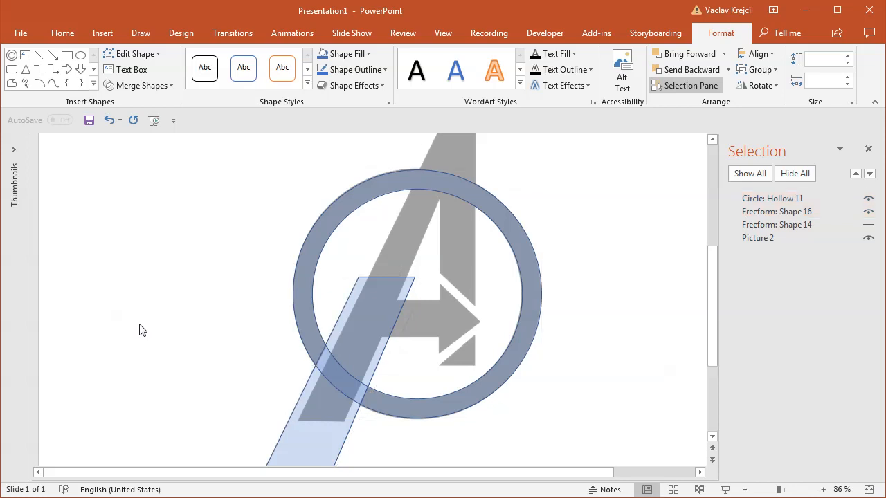
{"action": "left_click", "coordinate": [63, 33]}
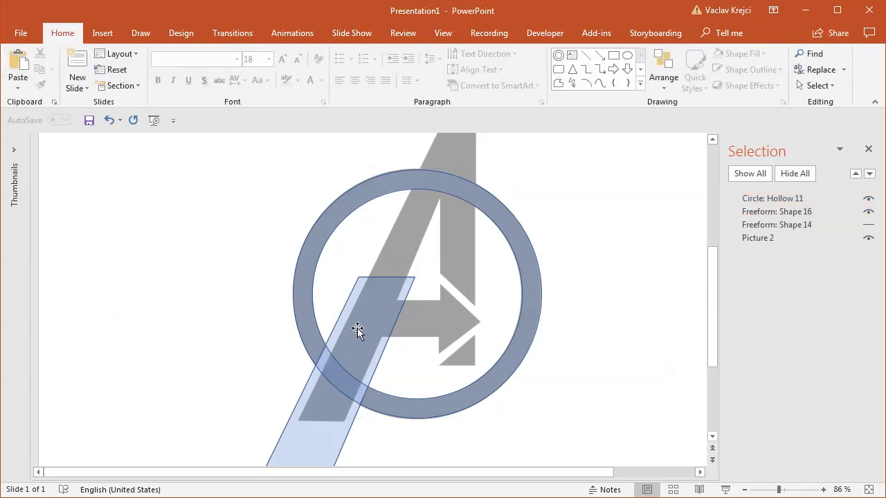
{"action": "left_click", "coordinate": [357, 331]}
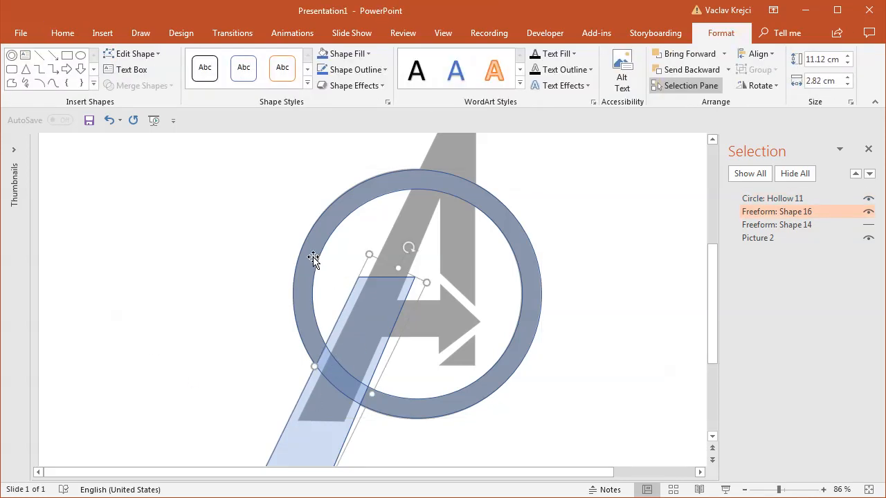
{"action": "left_click", "coordinate": [141, 86]}
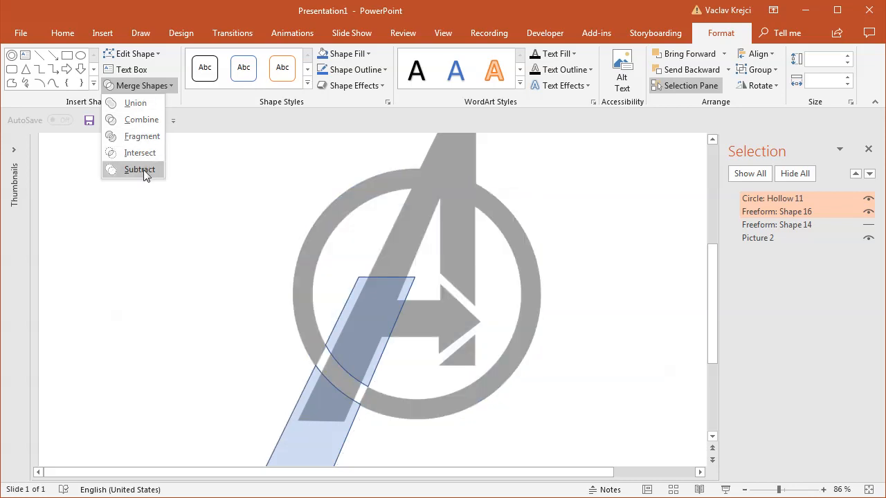
{"action": "left_click", "coordinate": [138, 169]}
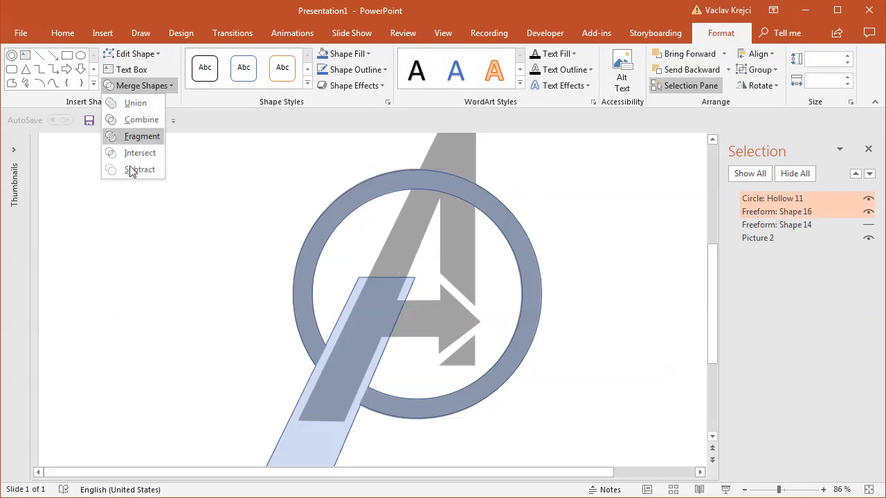
{"action": "left_click", "coordinate": [141, 136]}
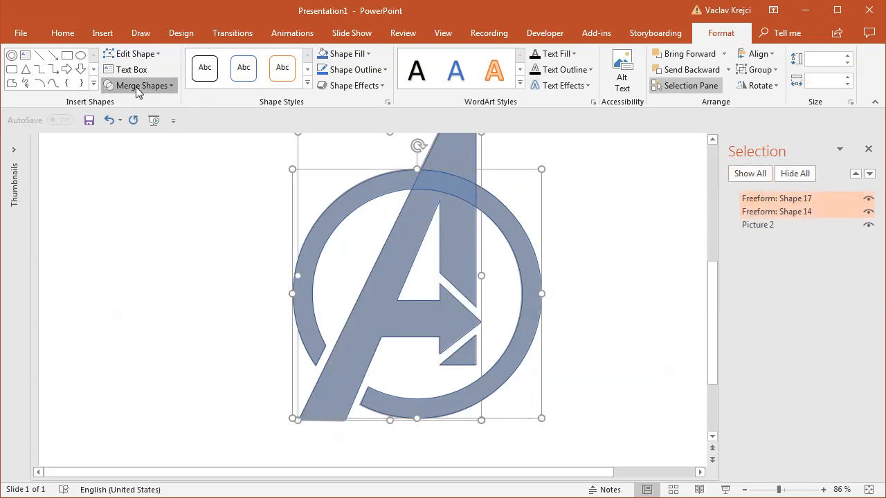
Step: Union the gapped ring and the A into one logo shape beside the reference
{"action": "left_click", "coordinate": [142, 86]}
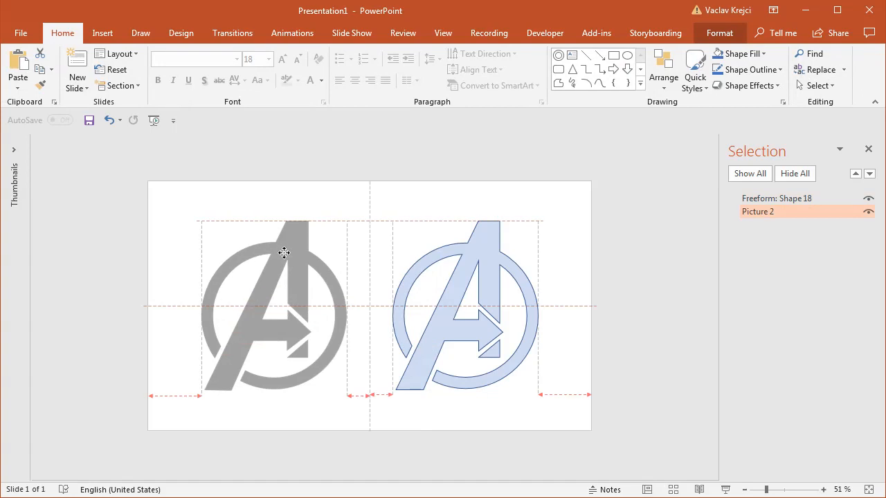
Step: Fill Freeform: Shape 18 solid black via More Fill Colors to match the reference logo
{"action": "left_click", "coordinate": [274, 252]}
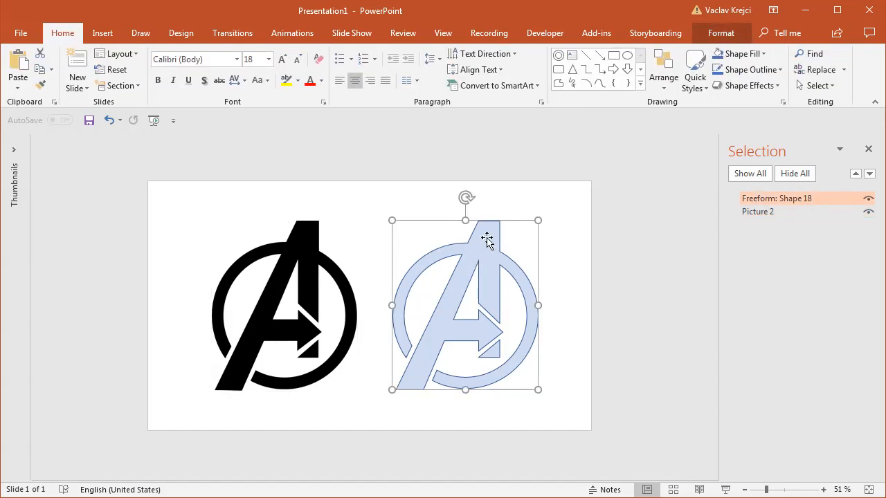
{"action": "left_click", "coordinate": [355, 69]}
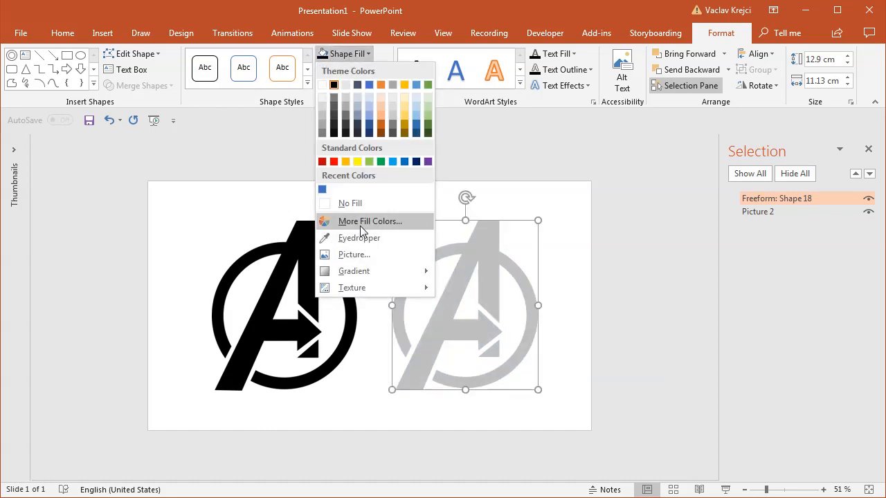
{"action": "left_click", "coordinate": [370, 222]}
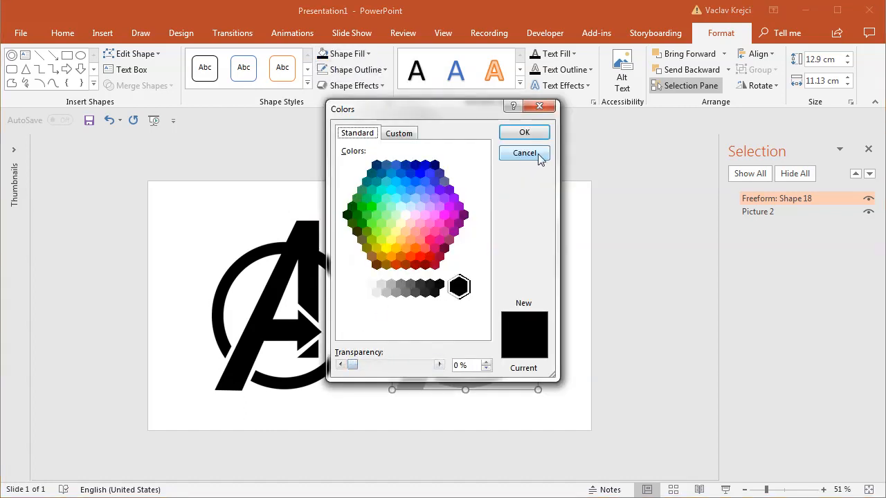
{"action": "left_click", "coordinate": [523, 152]}
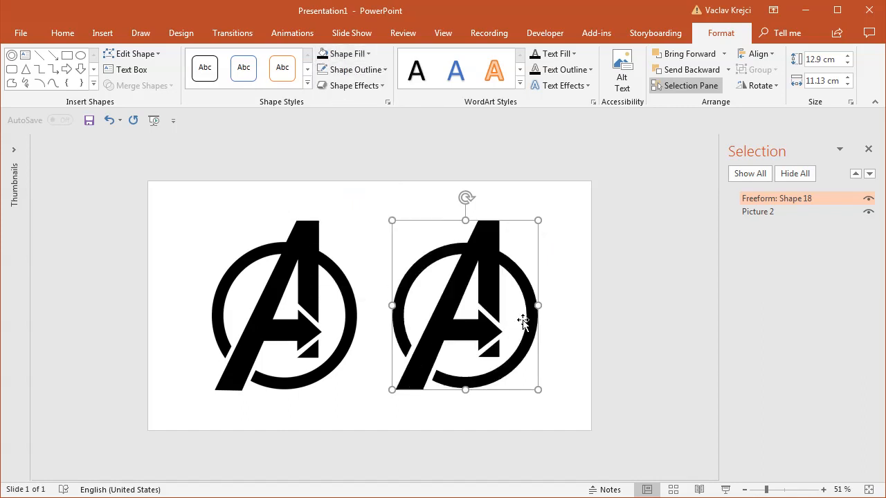
{"action": "mouse_move", "coordinate": [329, 298]}
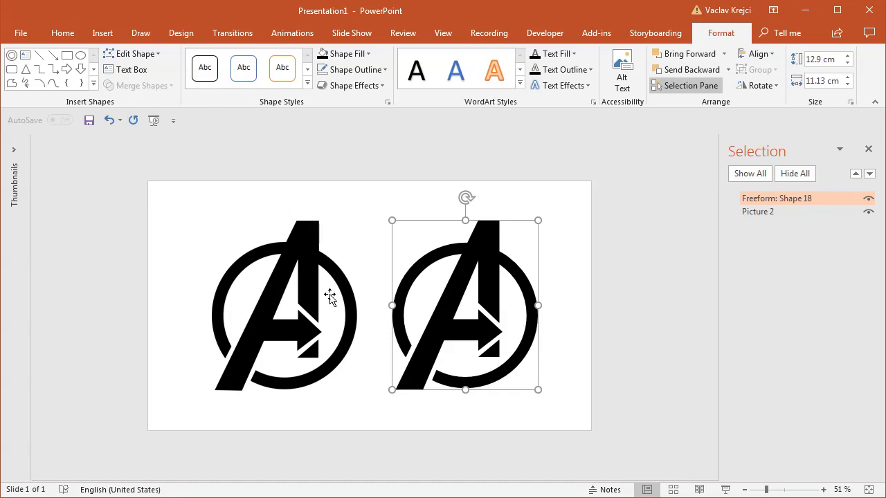
{"action": "left_click", "coordinate": [62, 33]}
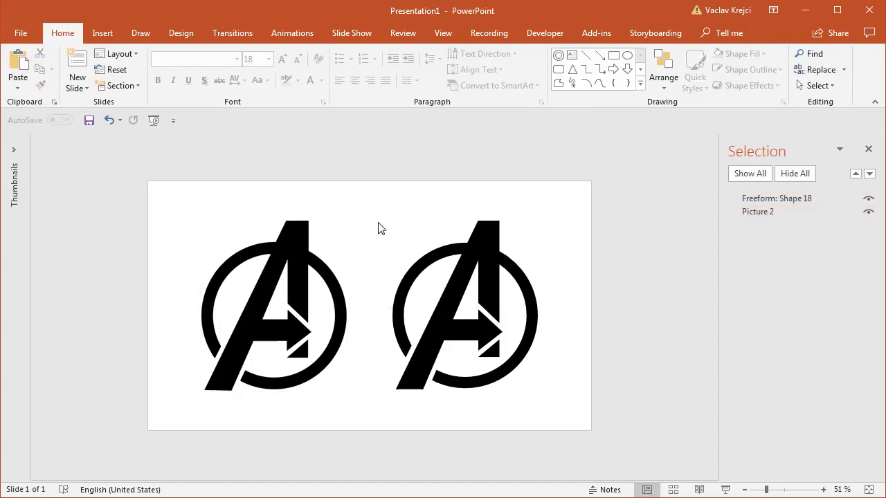